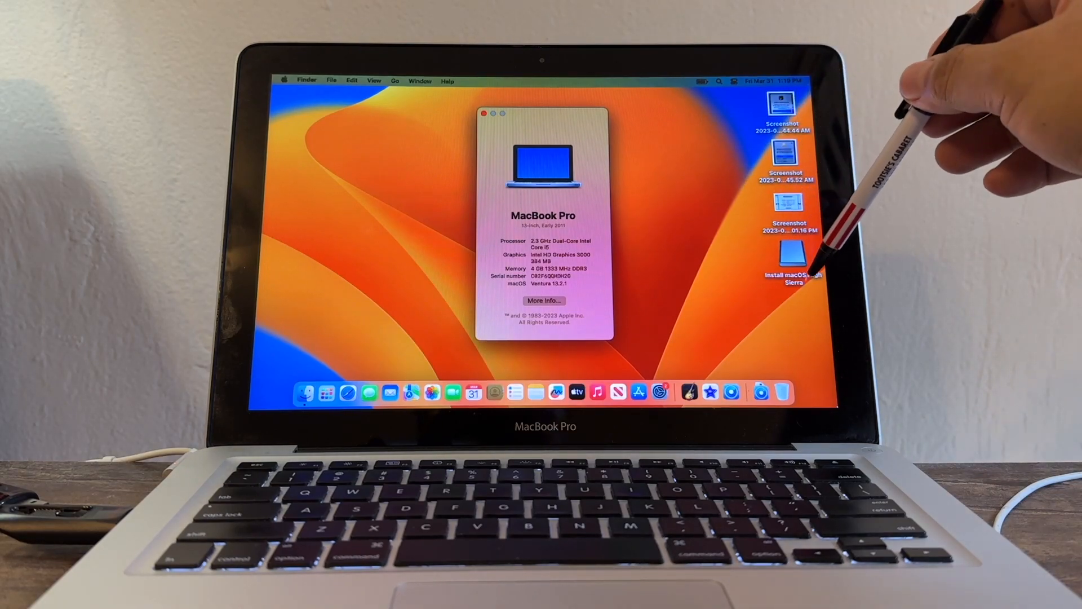
{"action": "mouse_move", "coordinate": [814, 228]}
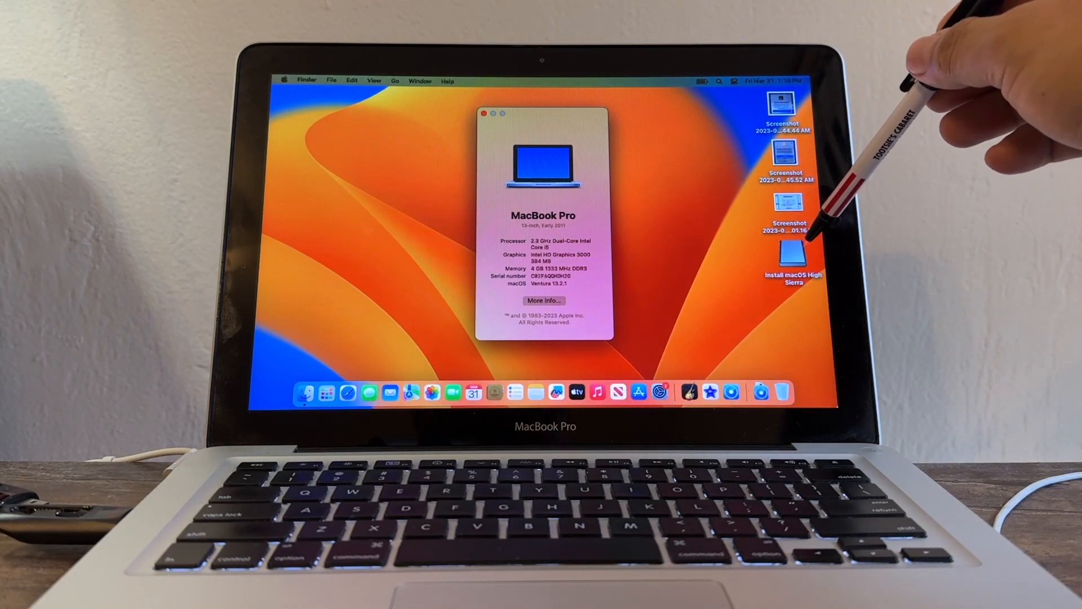
Restart the Mac from the Apple menu into the startup disk chooser
{"action": "left_click", "coordinate": [287, 82]}
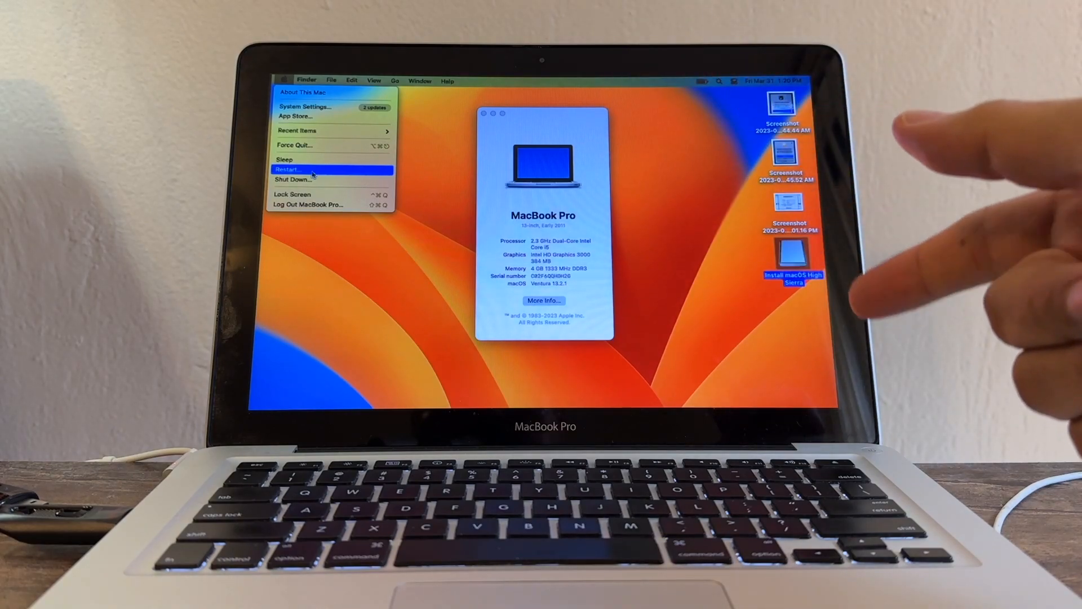
{"action": "mouse_move", "coordinate": [897, 173]}
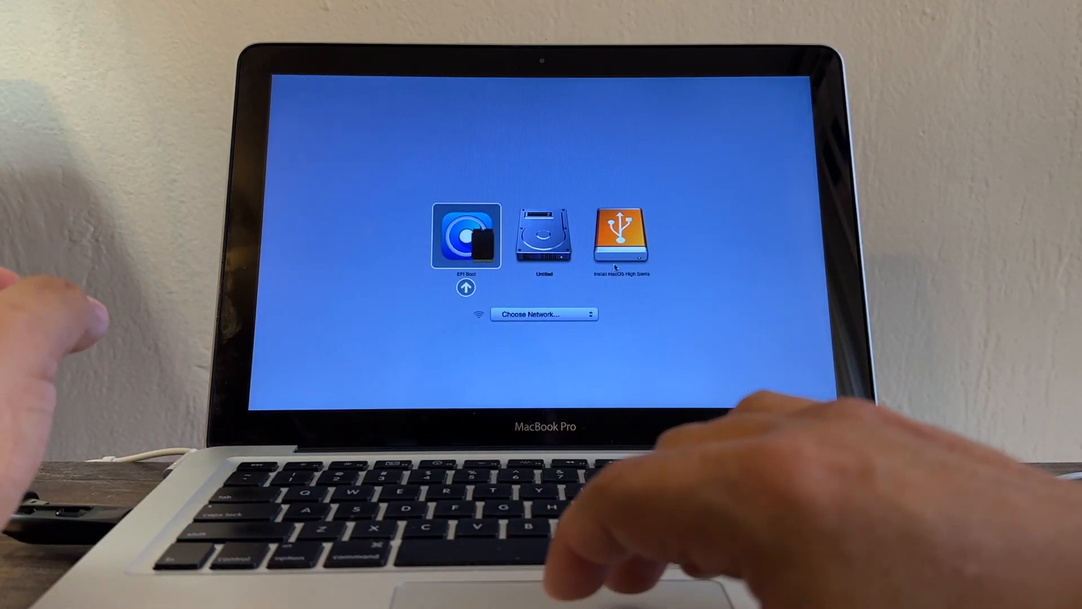
Boot from the Install macOS High Sierra drive and reach Disk Utility
{"action": "left_click", "coordinate": [620, 236]}
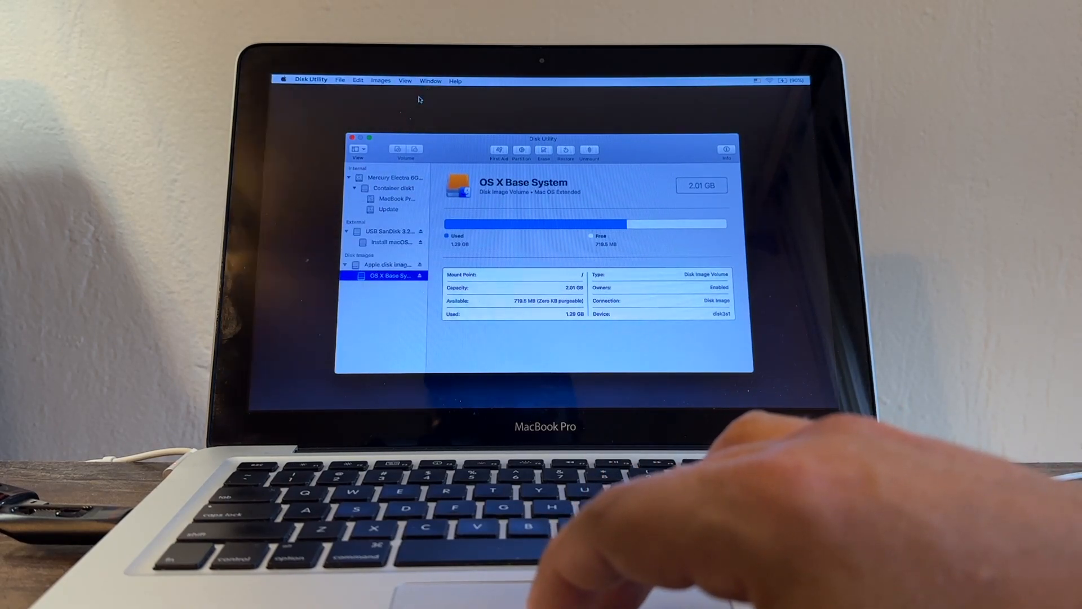
Erase the internal Mercury Electra SSD as 'MacBook Pro', Mac OS Extended (Journaled), GUID
{"action": "left_click", "coordinate": [394, 177]}
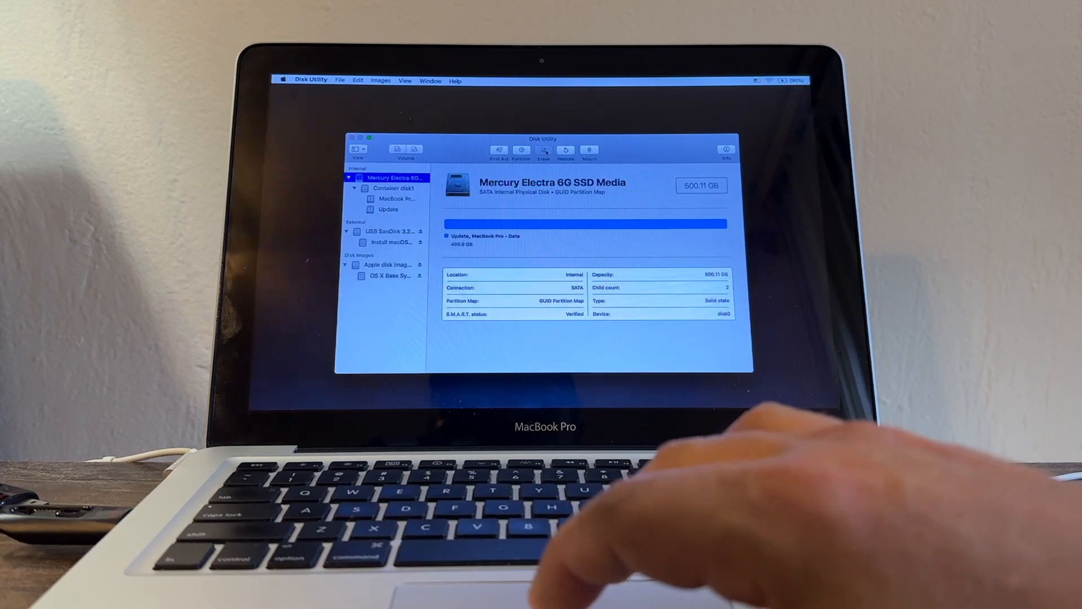
{"action": "left_click", "coordinate": [543, 150]}
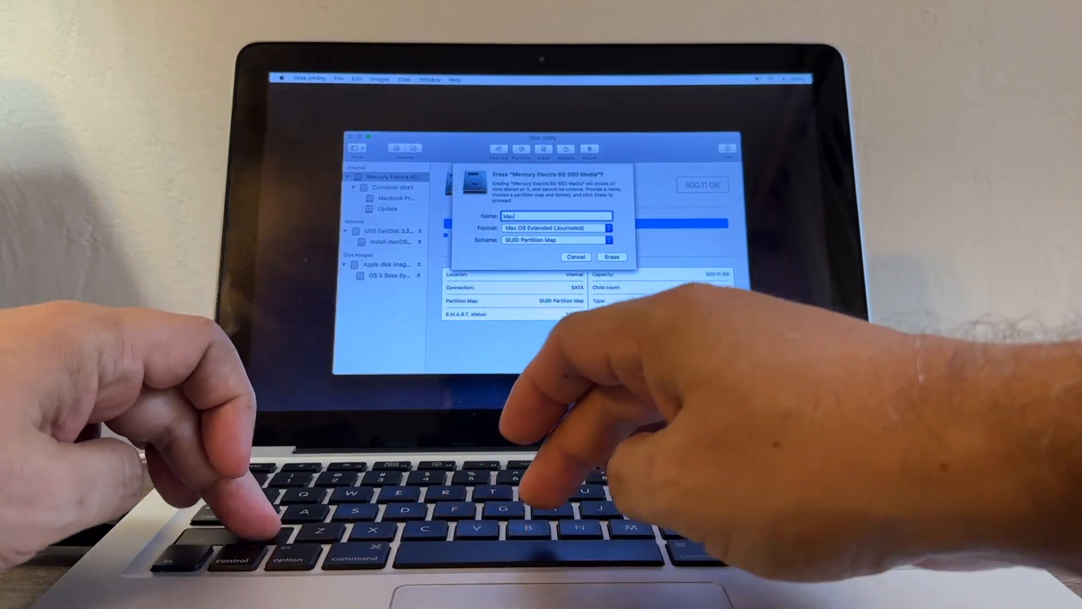
{"action": "type", "text": "MacBook Pro"}
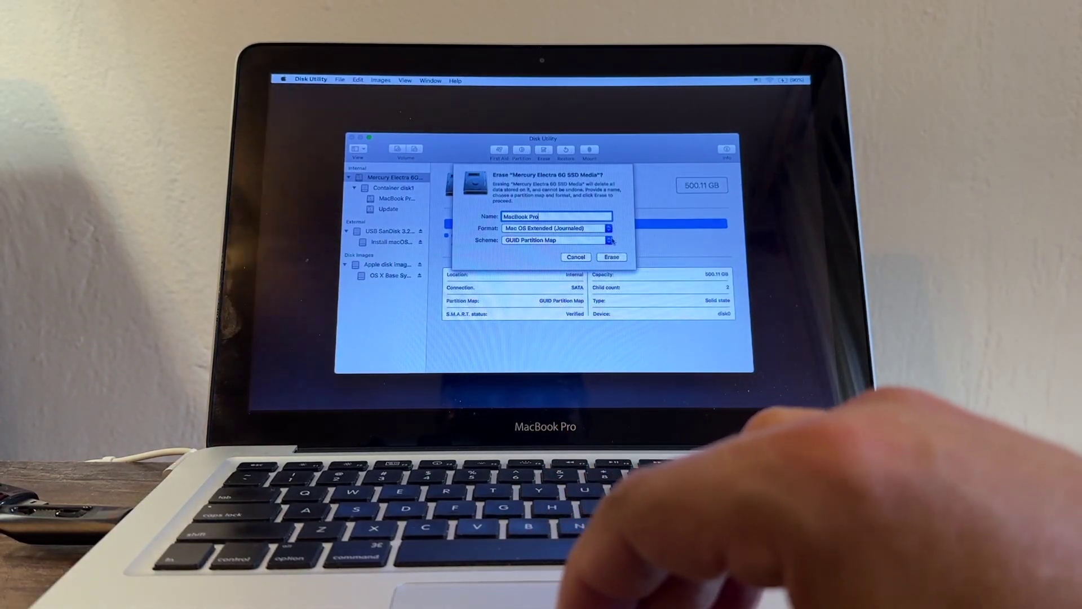
{"action": "left_click", "coordinate": [611, 257]}
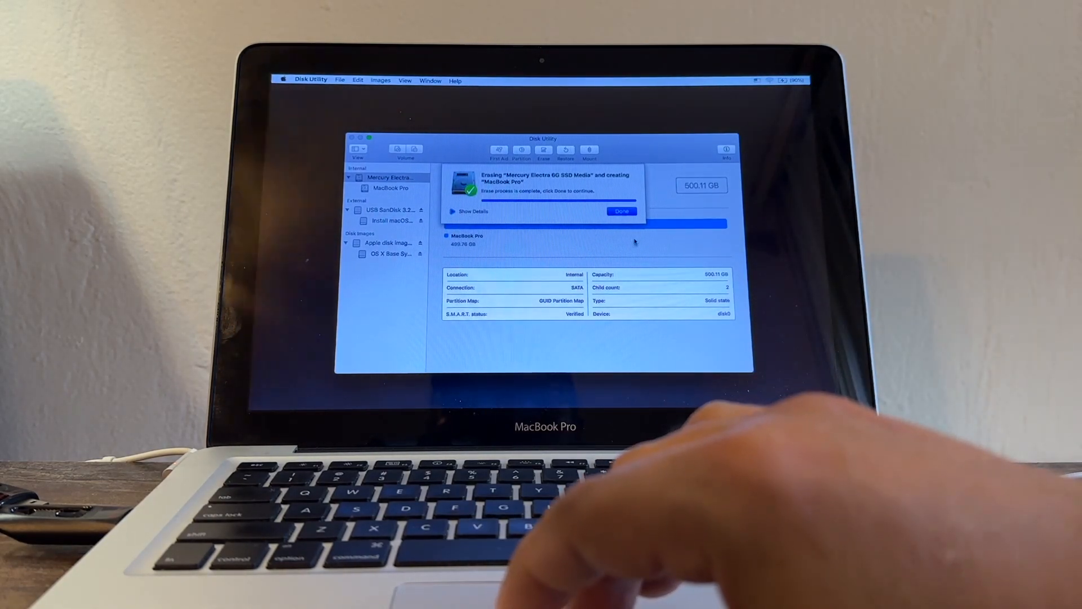
{"action": "left_click", "coordinate": [620, 211]}
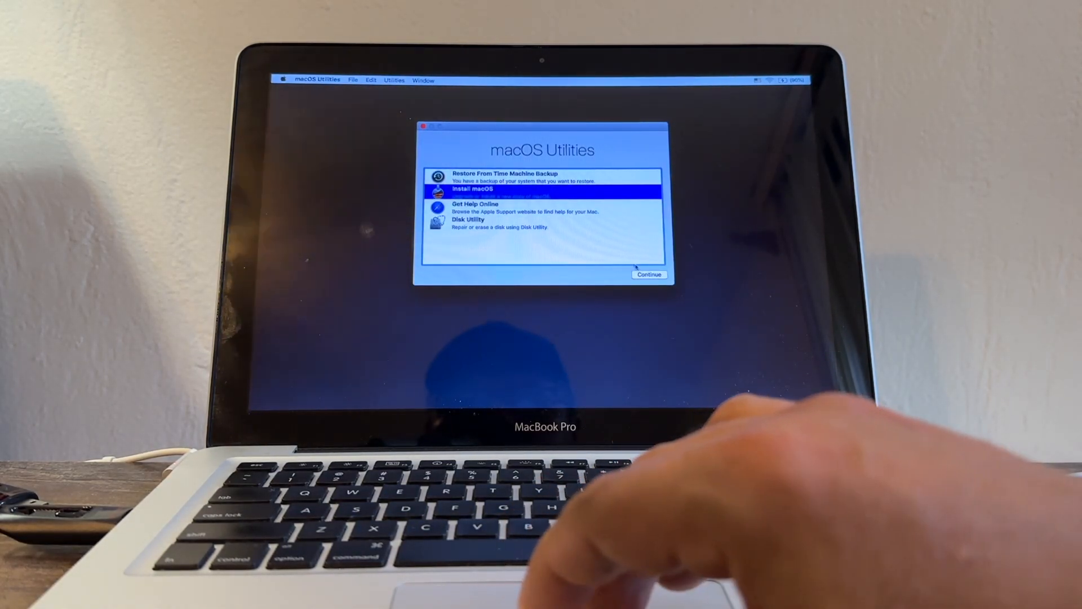
Install macOS High Sierra onto the MacBook Pro disk, agreeing to the license
{"action": "left_click", "coordinate": [649, 274]}
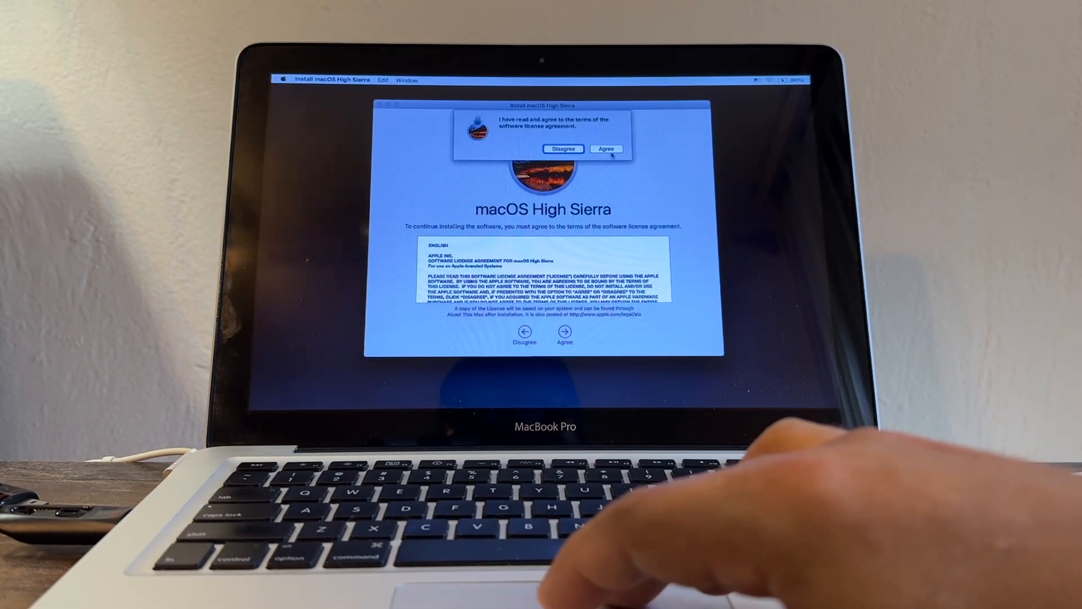
{"action": "left_click", "coordinate": [607, 149]}
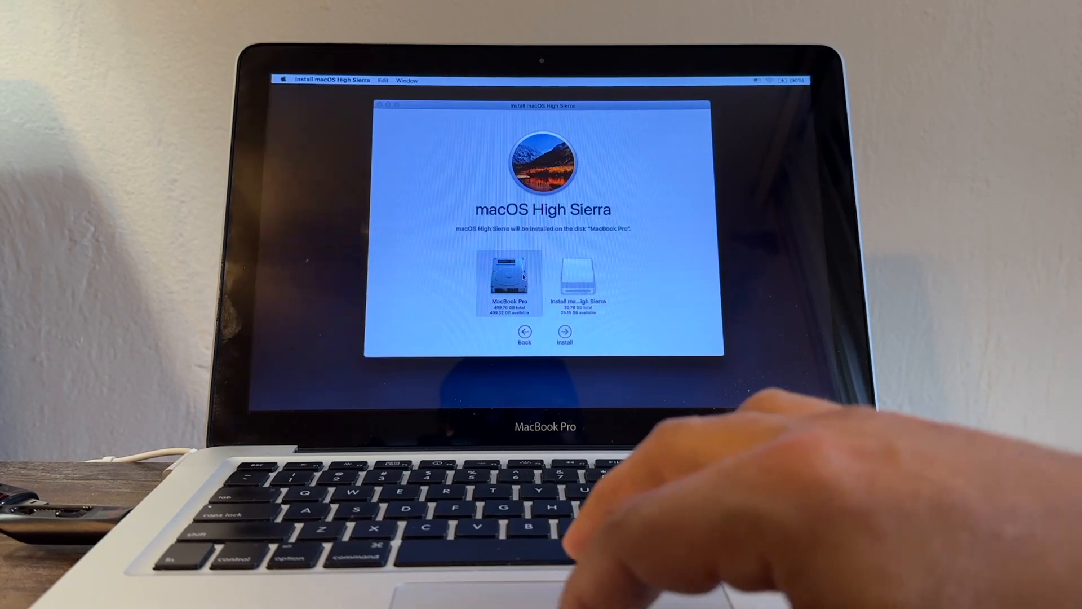
{"action": "left_click", "coordinate": [563, 336]}
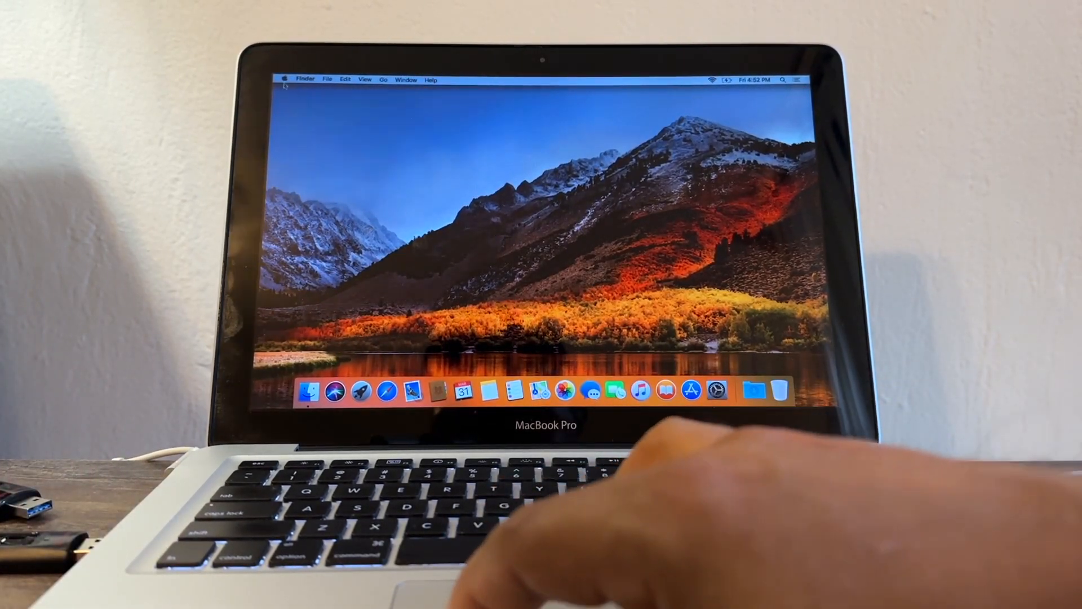
Review the Trackpad gesture settings in System Preferences
{"action": "left_click", "coordinate": [717, 392]}
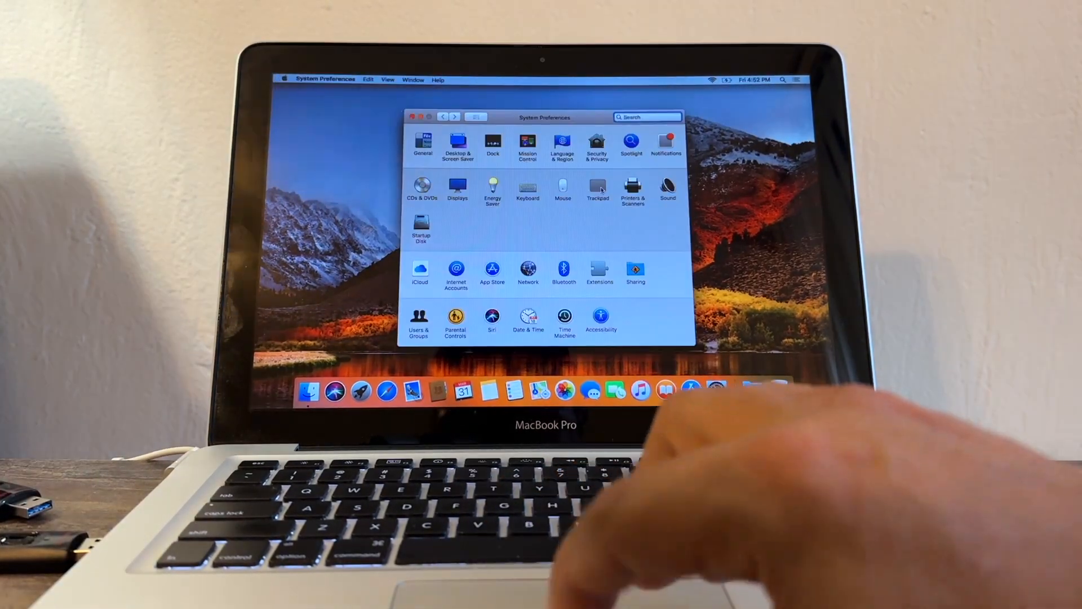
{"action": "left_click", "coordinate": [598, 189]}
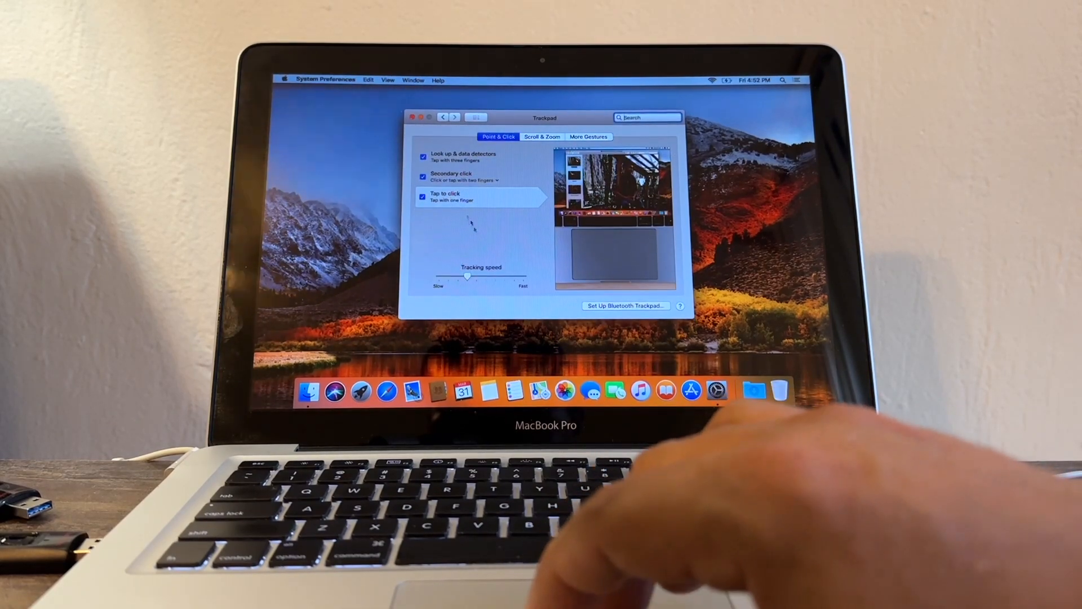
{"action": "left_click", "coordinate": [542, 136]}
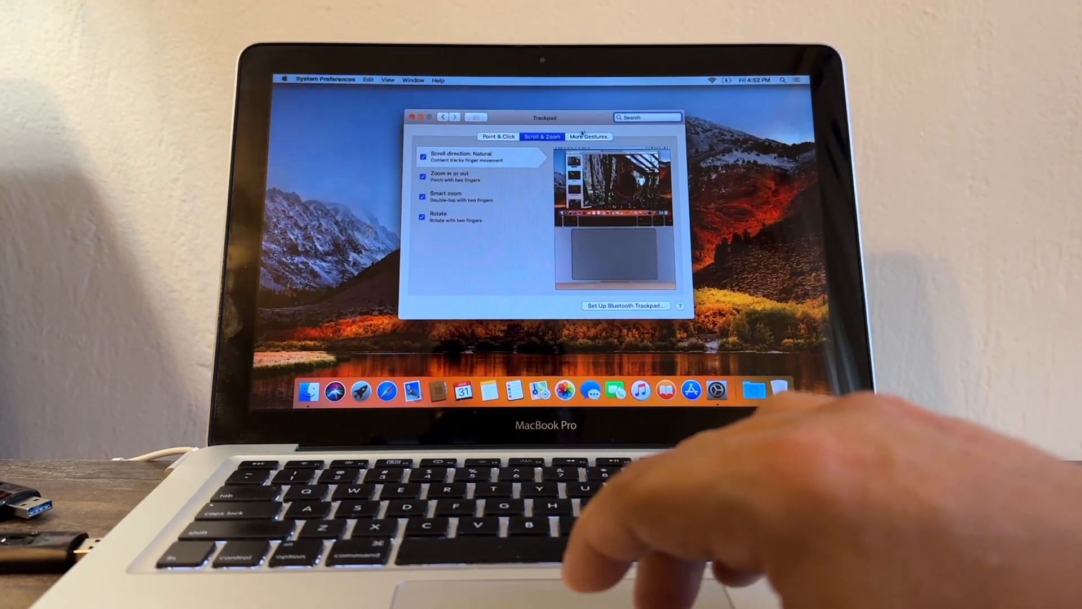
{"action": "left_click", "coordinate": [589, 137]}
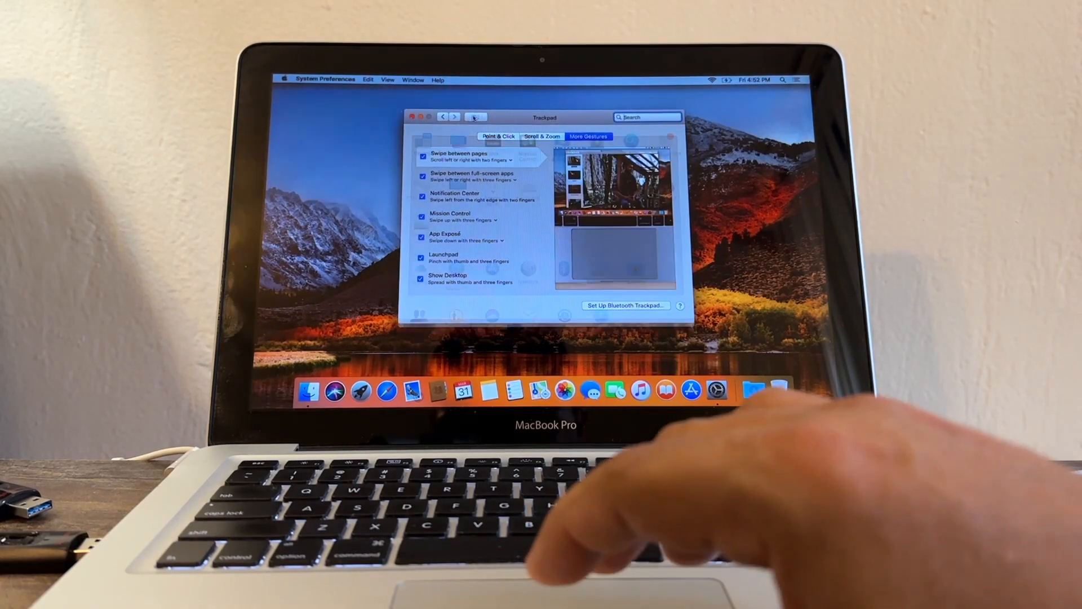
Turn on Dock magnification and automatic Dock hiding, then close Preferences
{"action": "left_click", "coordinate": [444, 116]}
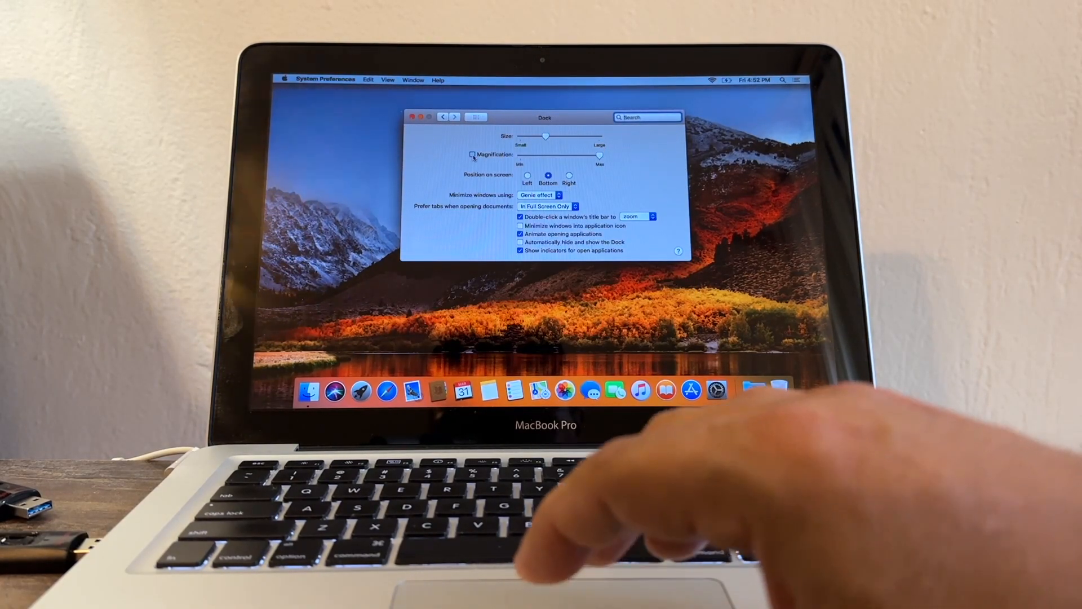
{"action": "left_click", "coordinate": [472, 155]}
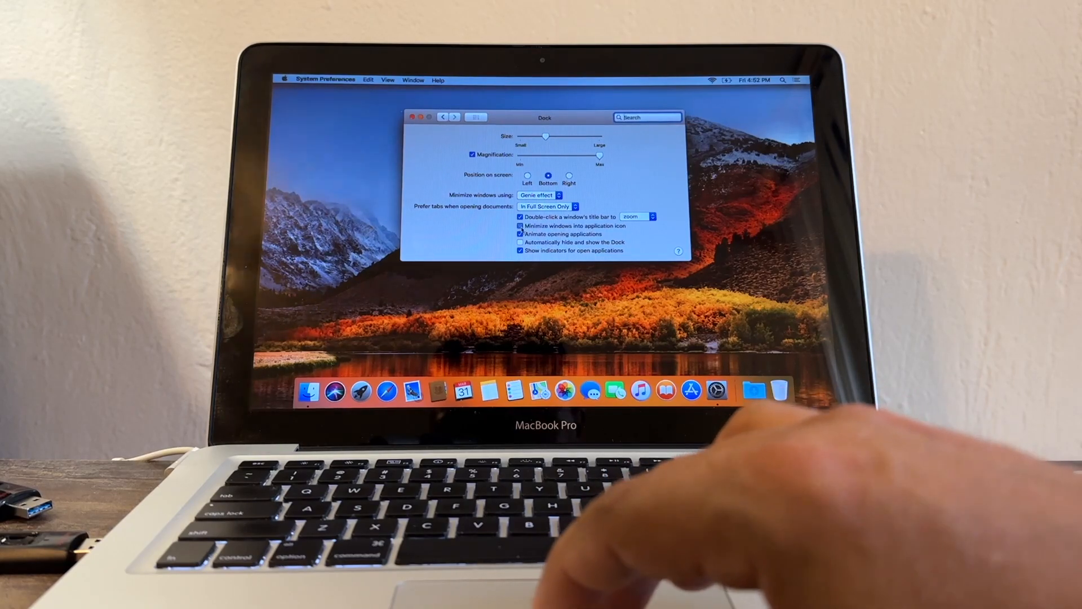
{"action": "left_click", "coordinate": [519, 241]}
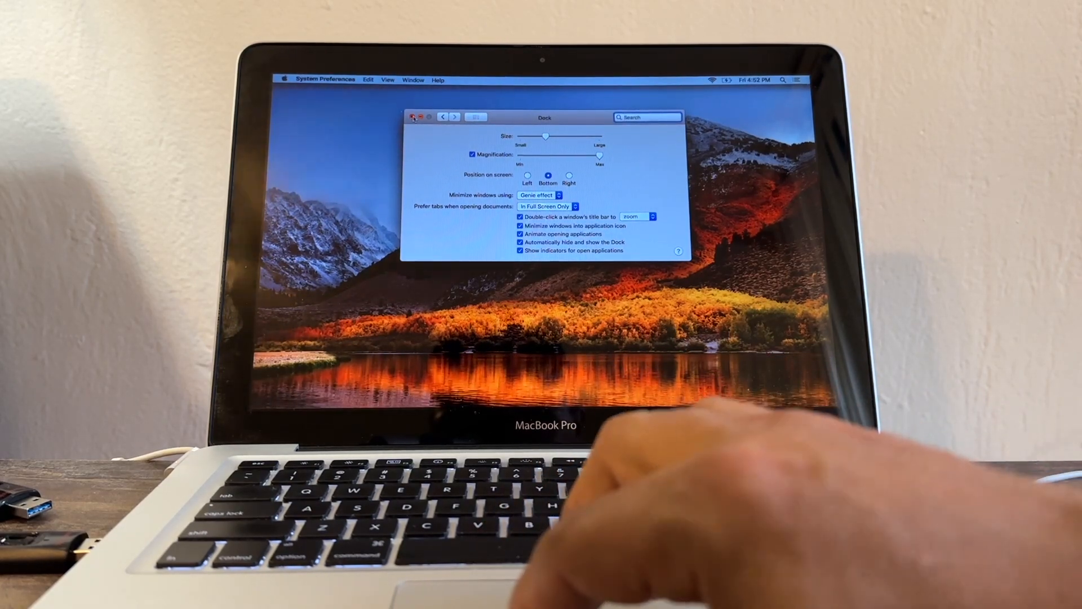
{"action": "left_click", "coordinate": [413, 116]}
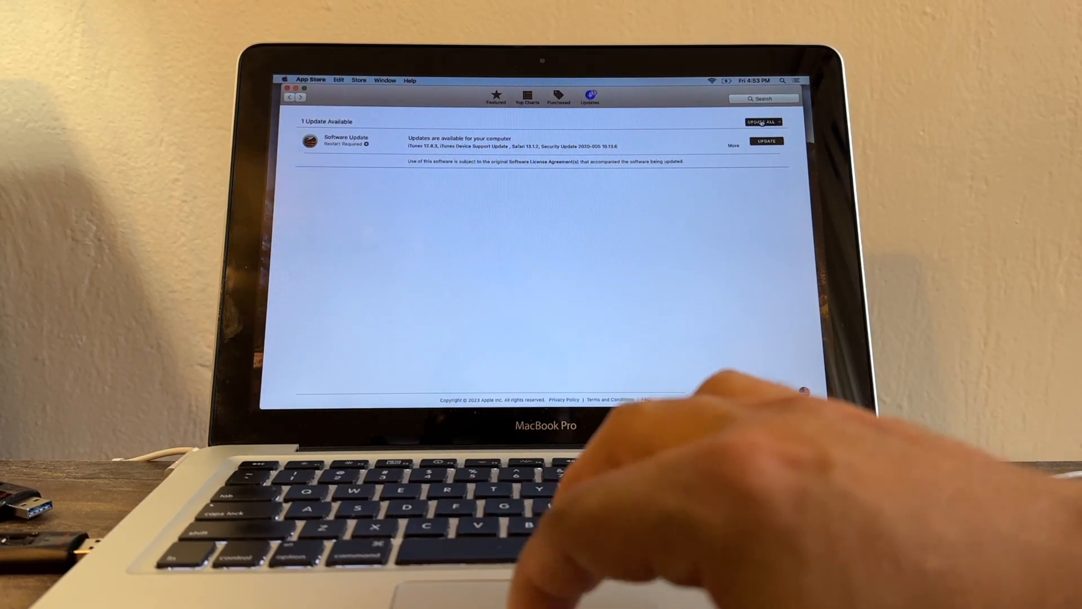
Update All and choose Download & Restart for the pending Software Update
{"action": "left_click", "coordinate": [761, 122]}
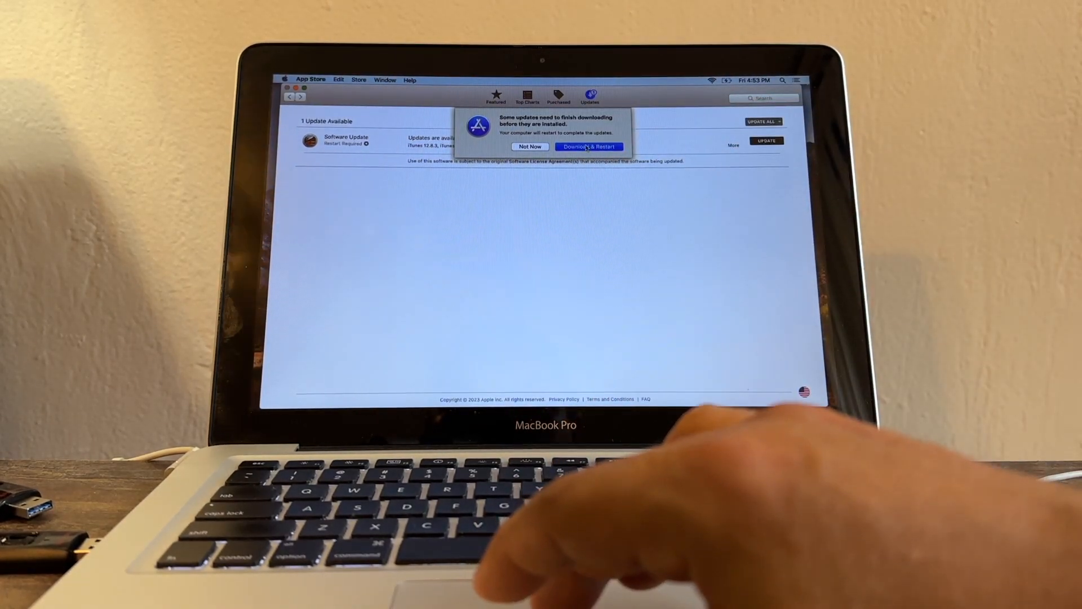
{"action": "left_click", "coordinate": [588, 147]}
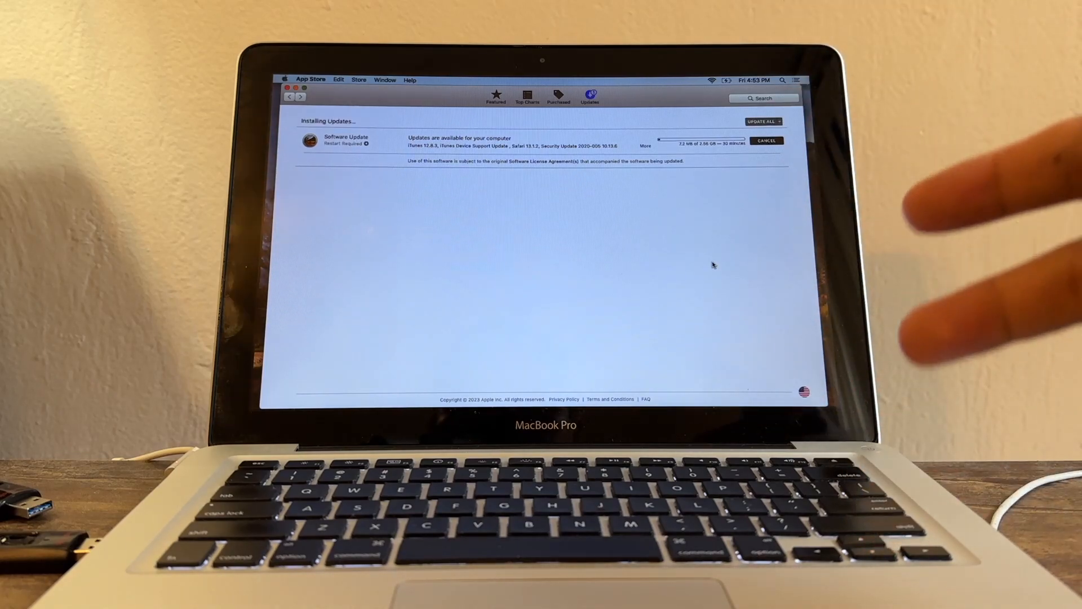